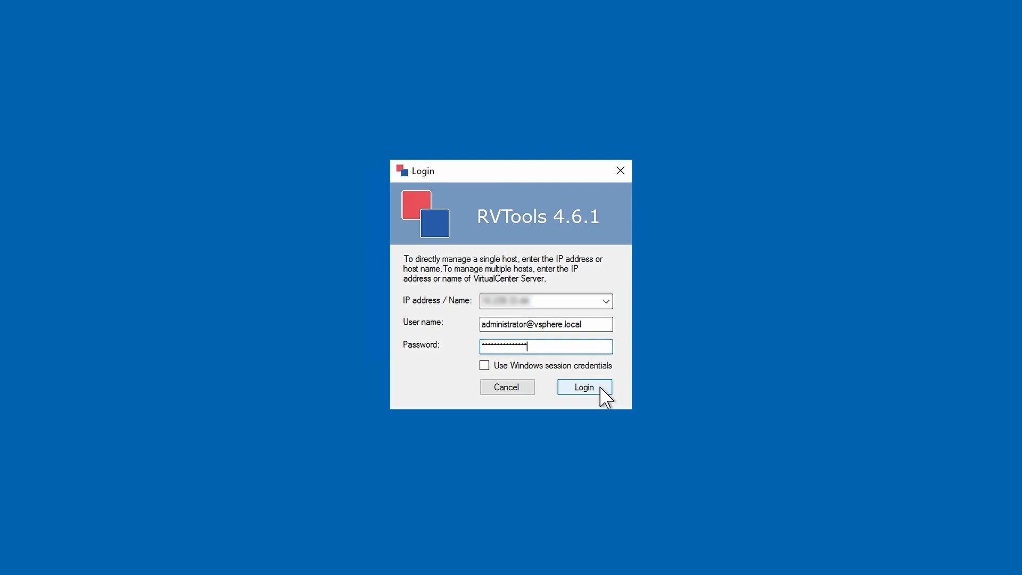
# Log in to vCenter and scroll the vInfo columns to browse the 60 VMs' guest details.
pyautogui.click(584, 387)
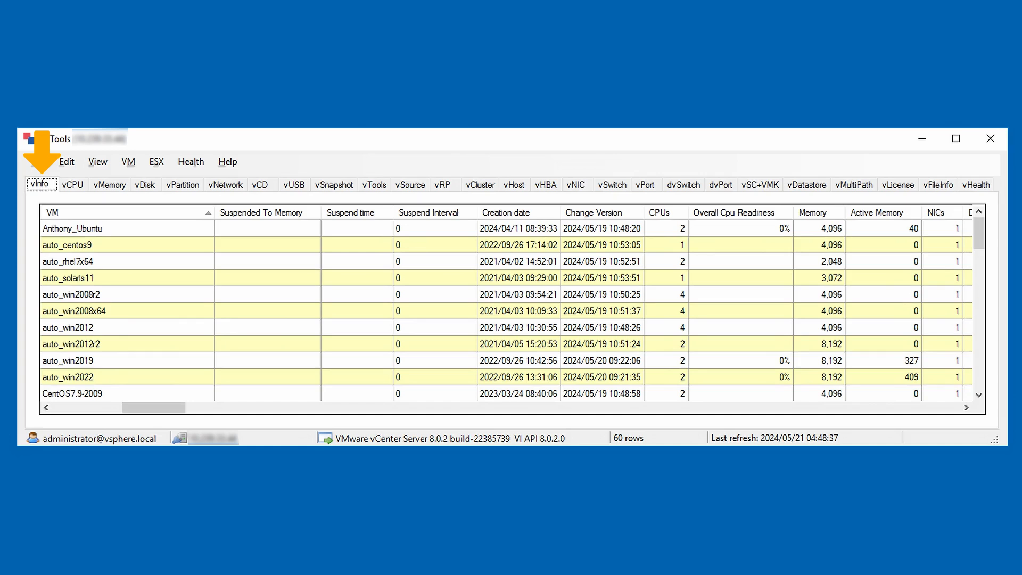
pyautogui.hscroll(3)
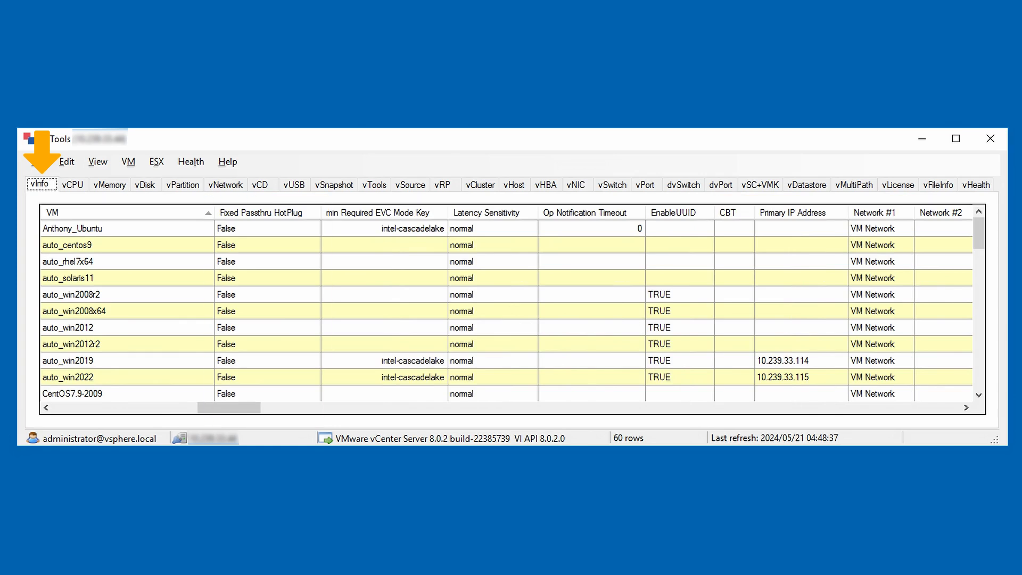
pyautogui.hscroll(3)
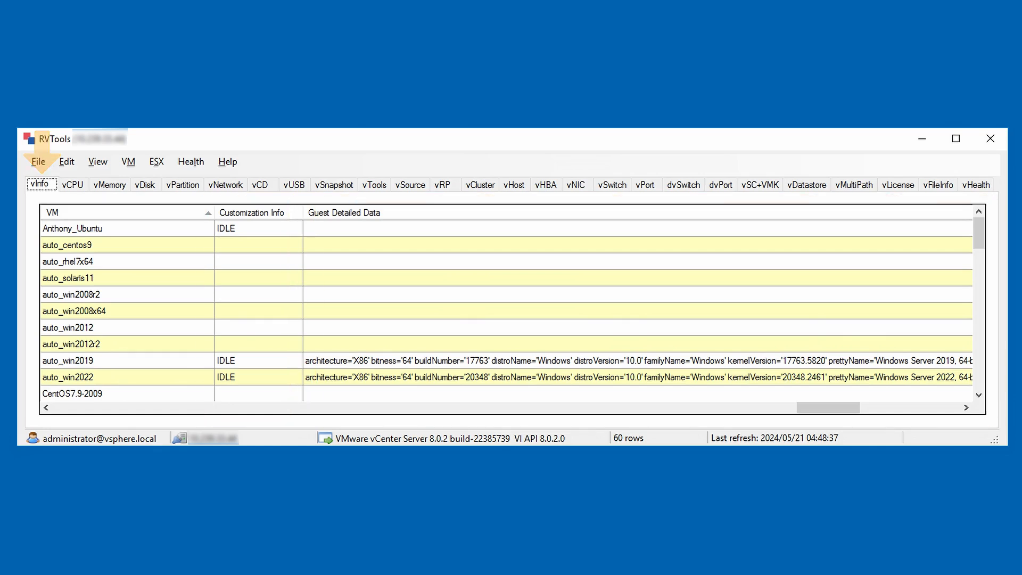
# Review the 5 ESXi hosts on vHost, scrolling to the Certificate Start and Expiry Date columns.
pyautogui.click(514, 185)
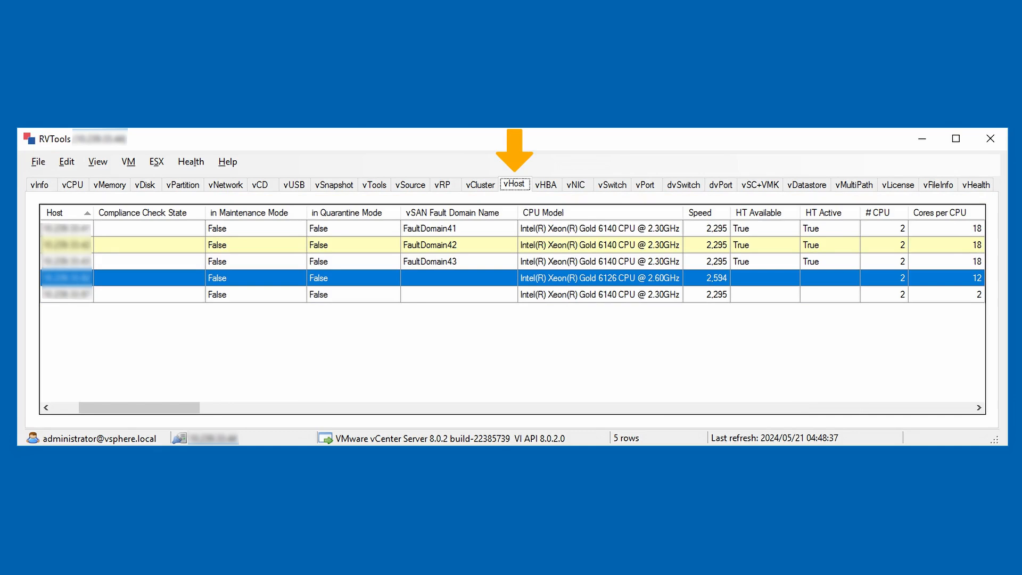
pyautogui.hscroll(3)
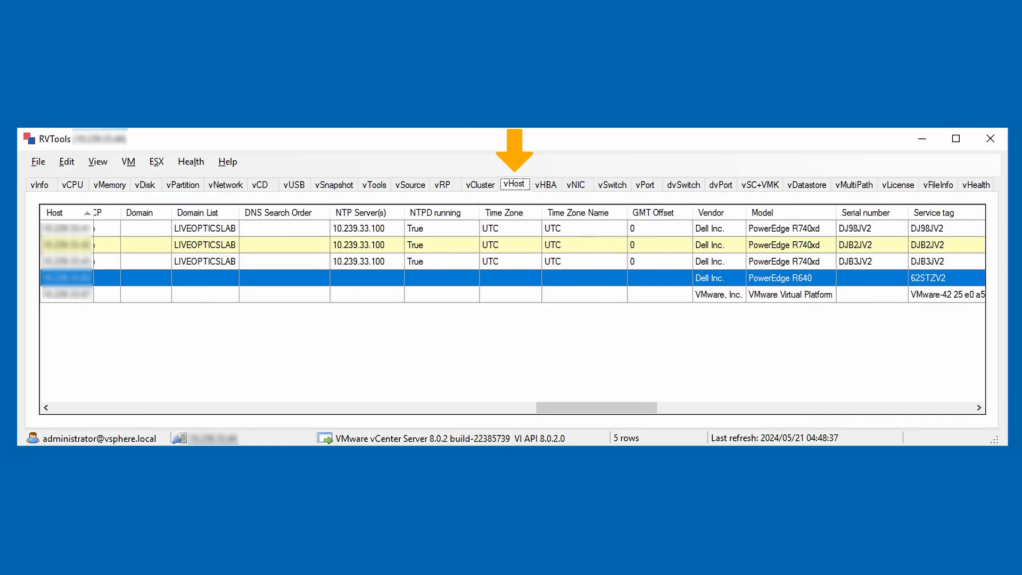
pyautogui.hscroll(3)
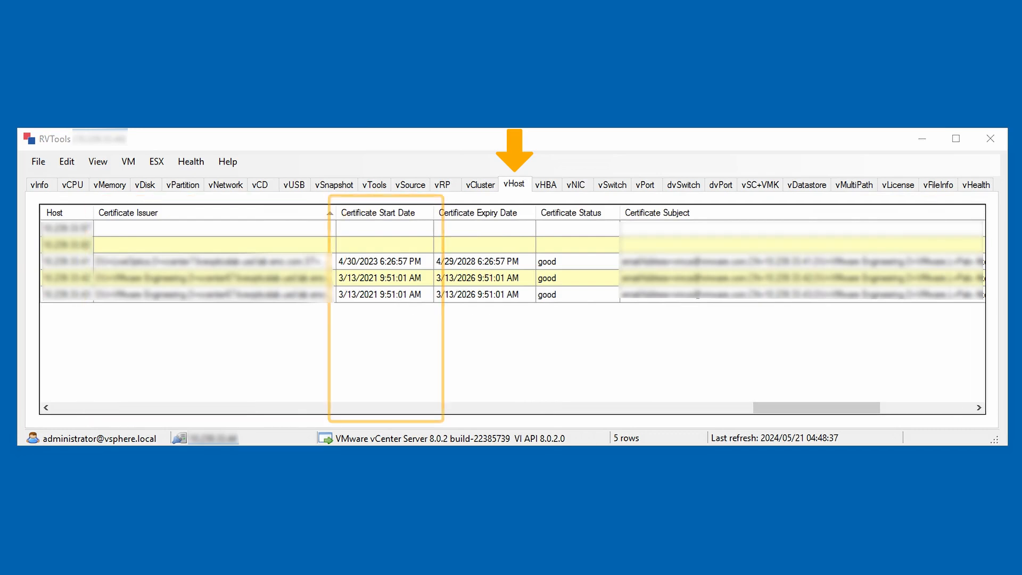
pyautogui.click(478, 212)
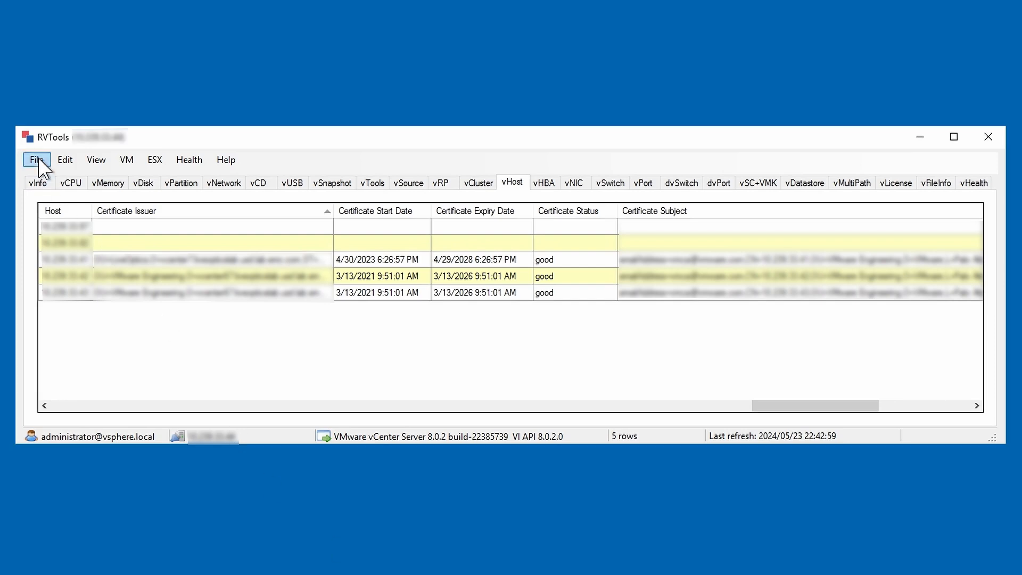
# Open the vHealth tab listing 7 warnings, including the 1588-day certificate expiry.
pyautogui.click(36, 160)
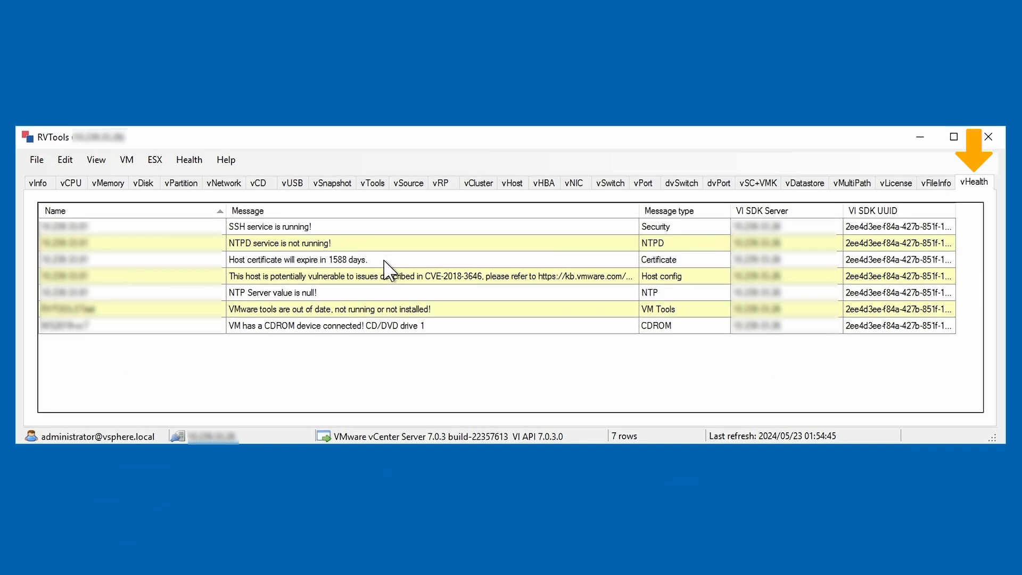
# Set 'Number of days before certificate expires' to 90 in Health Properties and confirm.
pyautogui.click(314, 260)
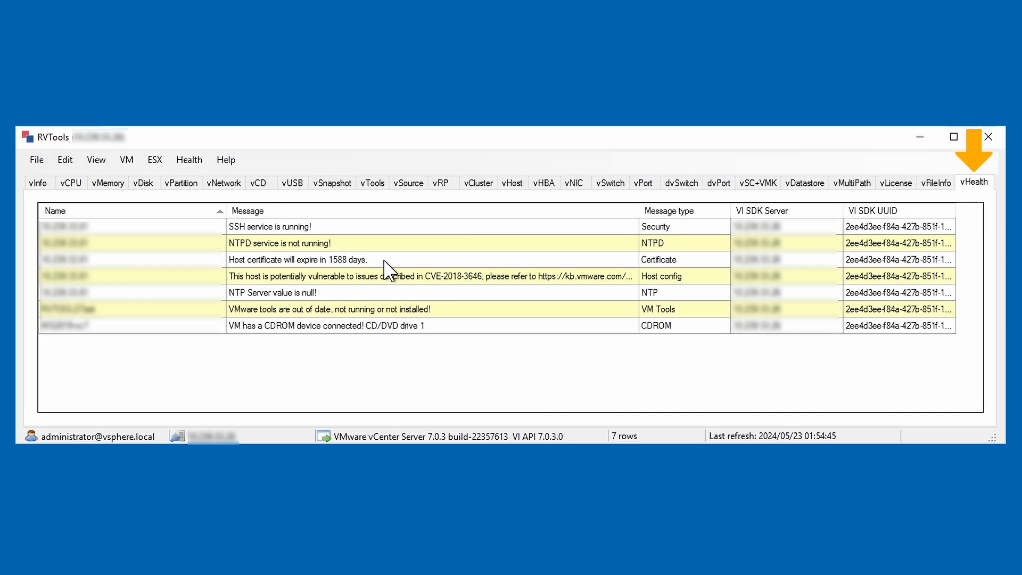
pyautogui.click(301, 260)
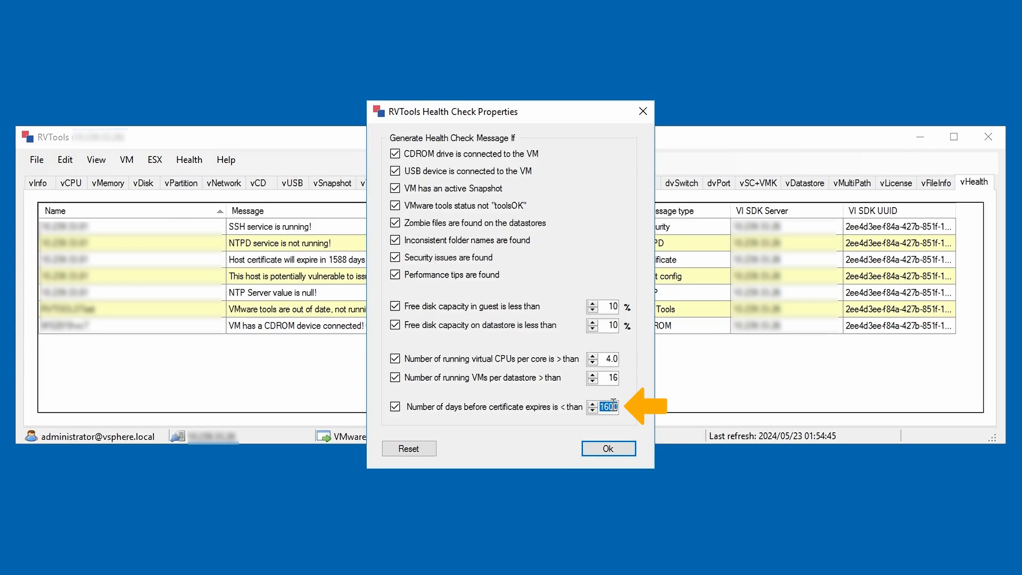
pyautogui.write('90')
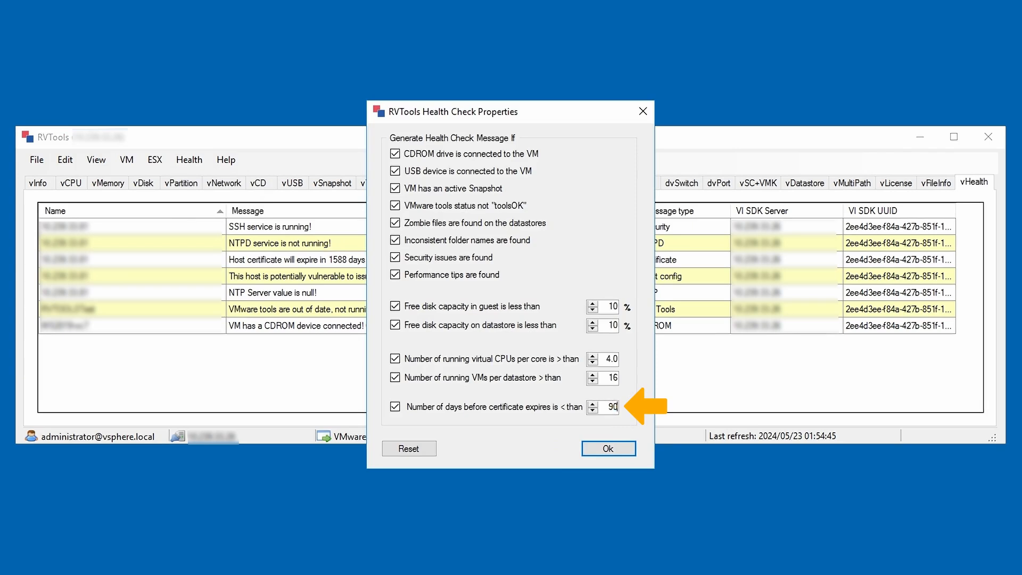
pyautogui.click(609, 448)
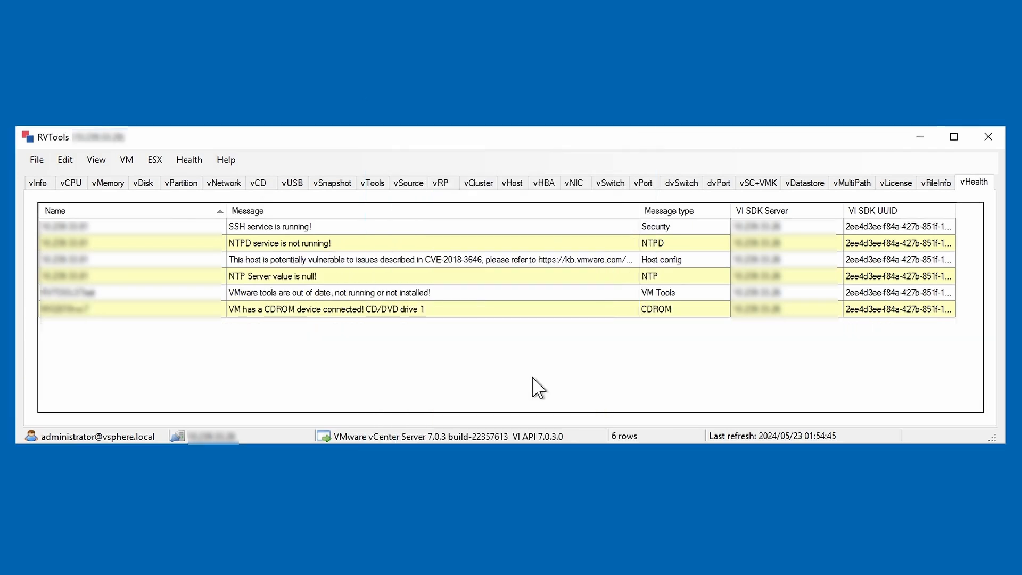